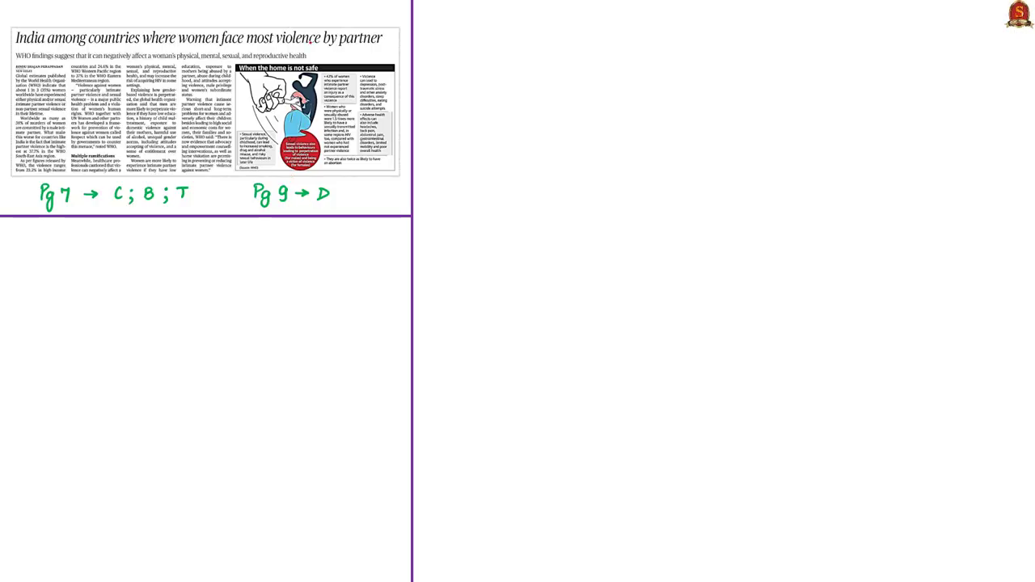
Scroll down to reveal the Part A Preliminary and Part B Main Examination syllabus below the article
{"action": "scroll", "scroll_direction": "down", "scroll_amount": 3}
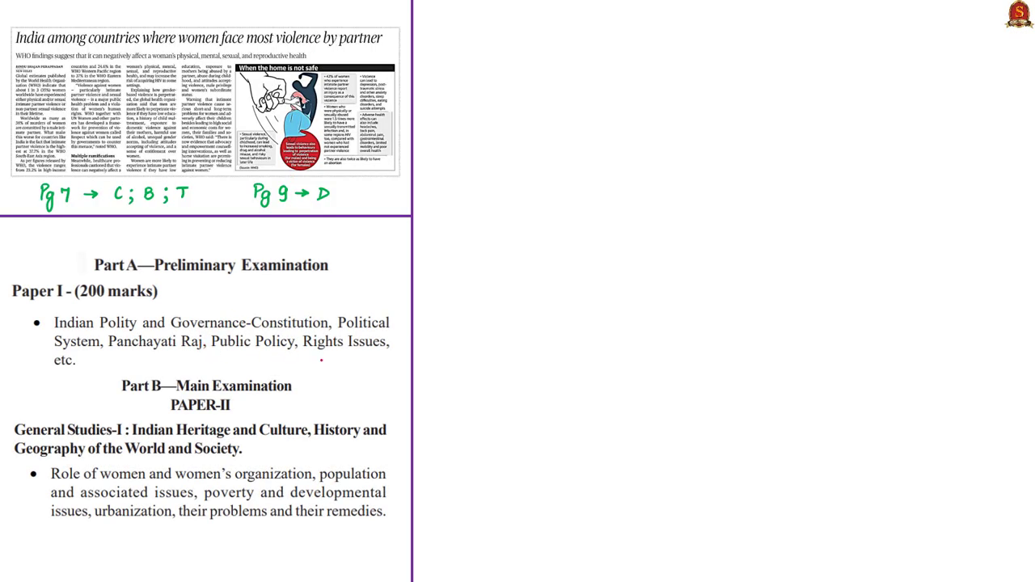
{"action": "left_click_drag", "start_coordinate": [314, 354], "coordinate": [388, 353]}
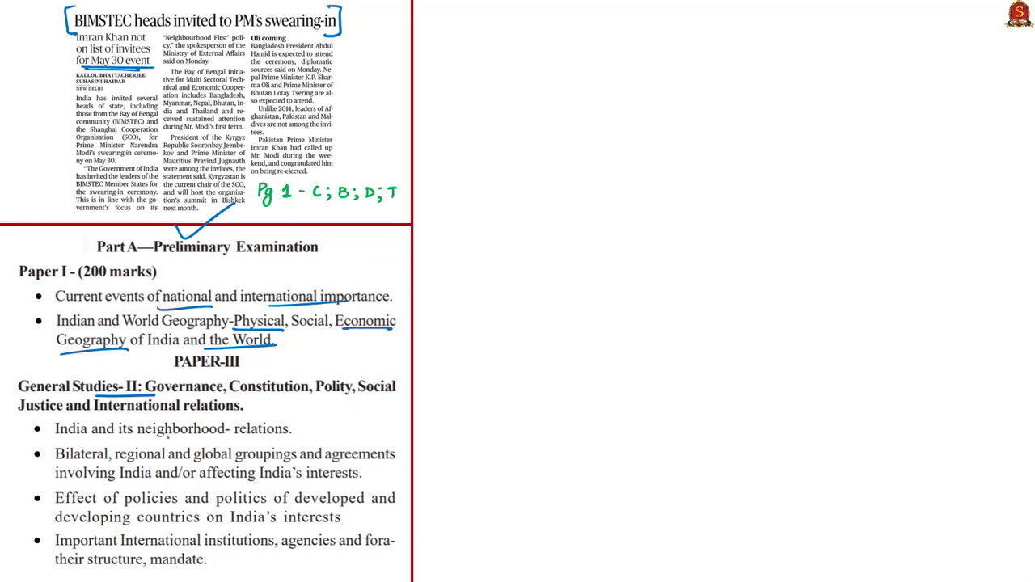
Underline the 'Bilateral, regional and global groupings' syllabus point with the pen
{"action": "left_click_drag", "start_coordinate": [170, 440], "coordinate": [219, 417]}
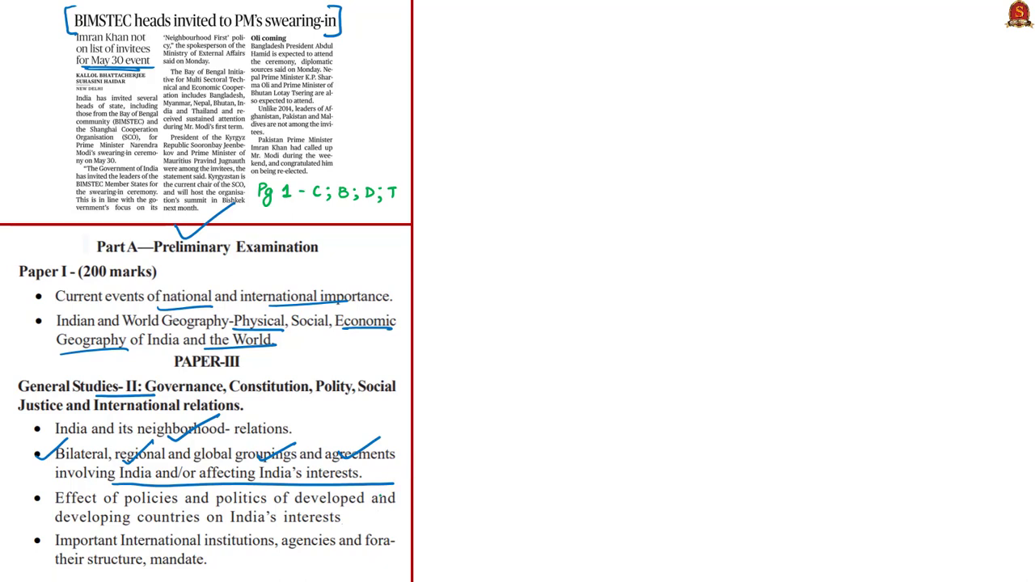
{"action": "scroll", "scroll_direction": "down", "scroll_amount": 3}
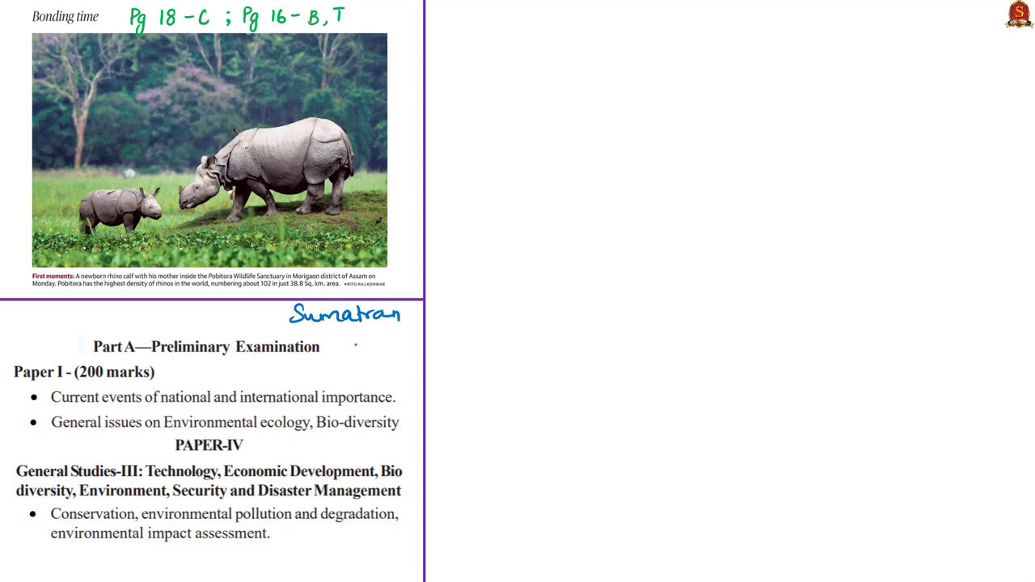
Note 'Rhino', tick the Preliminary heading and underline 'national', 'importance', 'international' and the ecology phrases
{"action": "type", "text": "Rhino"}
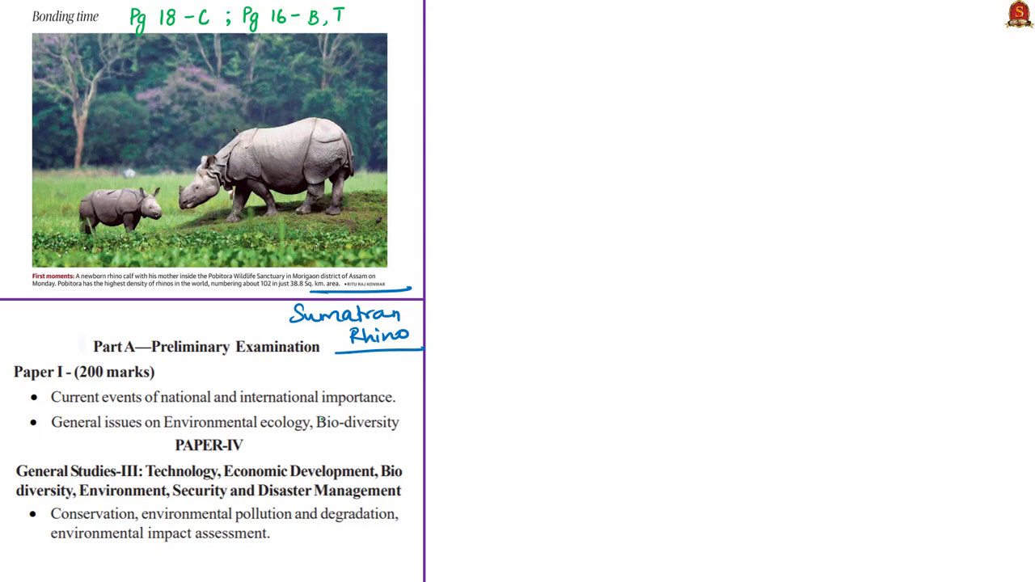
{"action": "left_click_drag", "start_coordinate": [154, 340], "coordinate": [209, 310]}
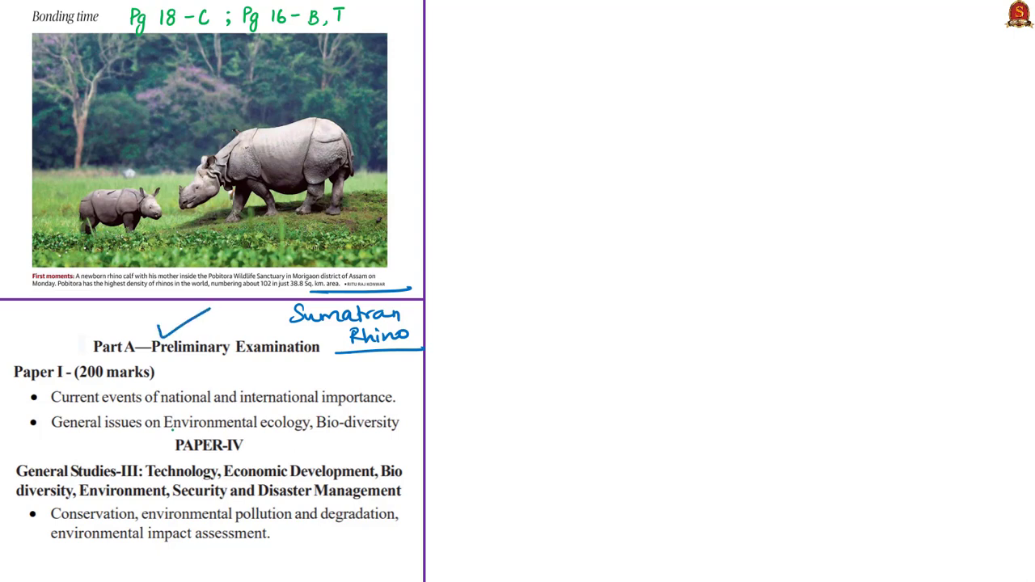
{"action": "left_click_drag", "start_coordinate": [151, 407], "coordinate": [230, 408]}
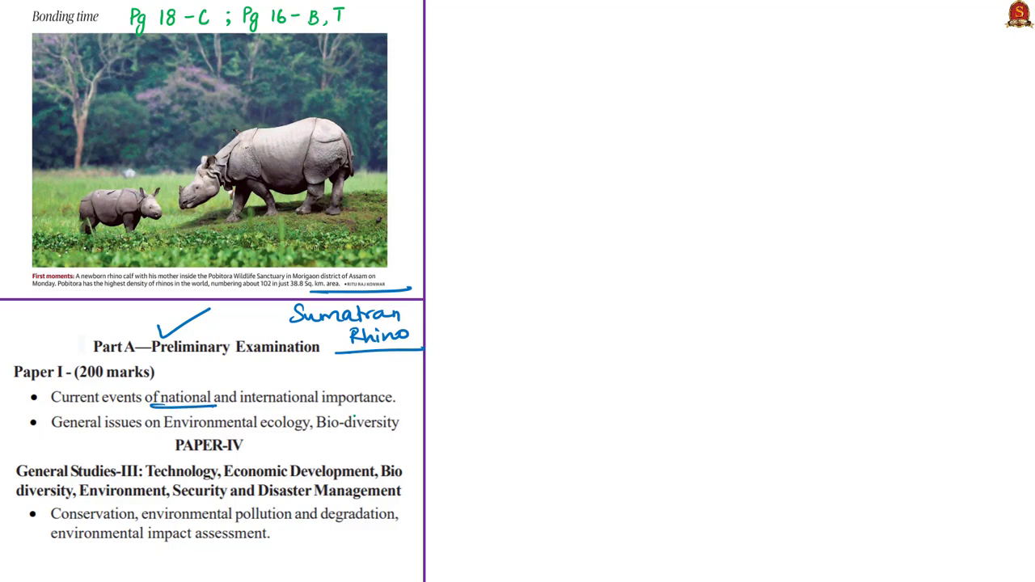
{"action": "left_click_drag", "start_coordinate": [322, 408], "coordinate": [396, 407]}
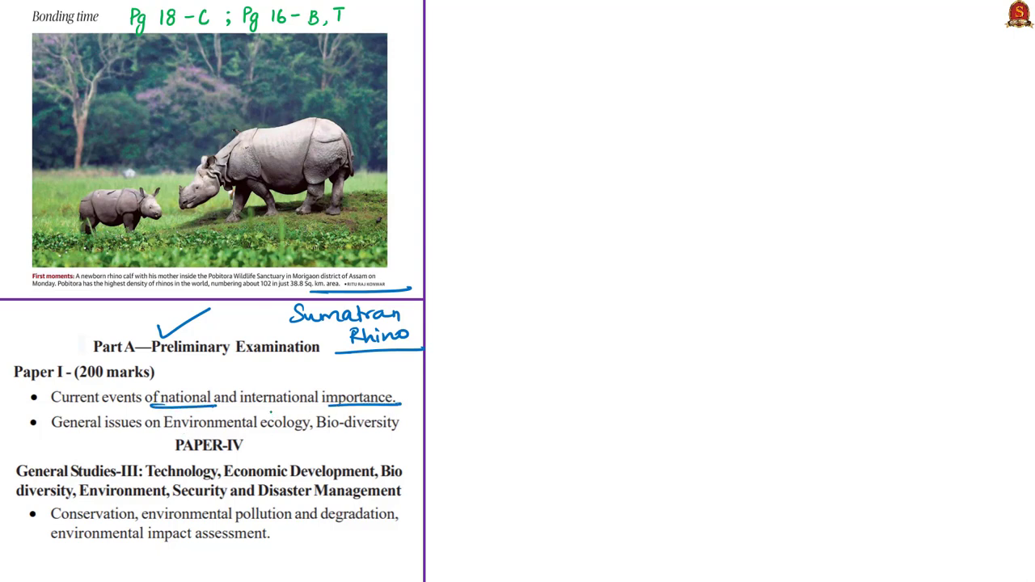
{"action": "left_click_drag", "start_coordinate": [291, 388], "coordinate": [340, 335]}
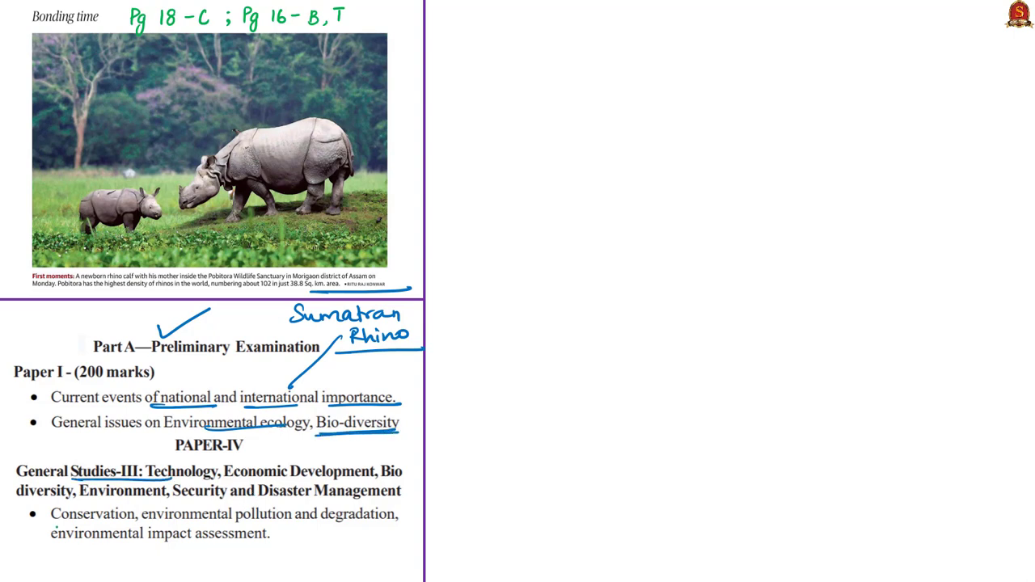
{"action": "left_click_drag", "start_coordinate": [52, 525], "coordinate": [162, 524]}
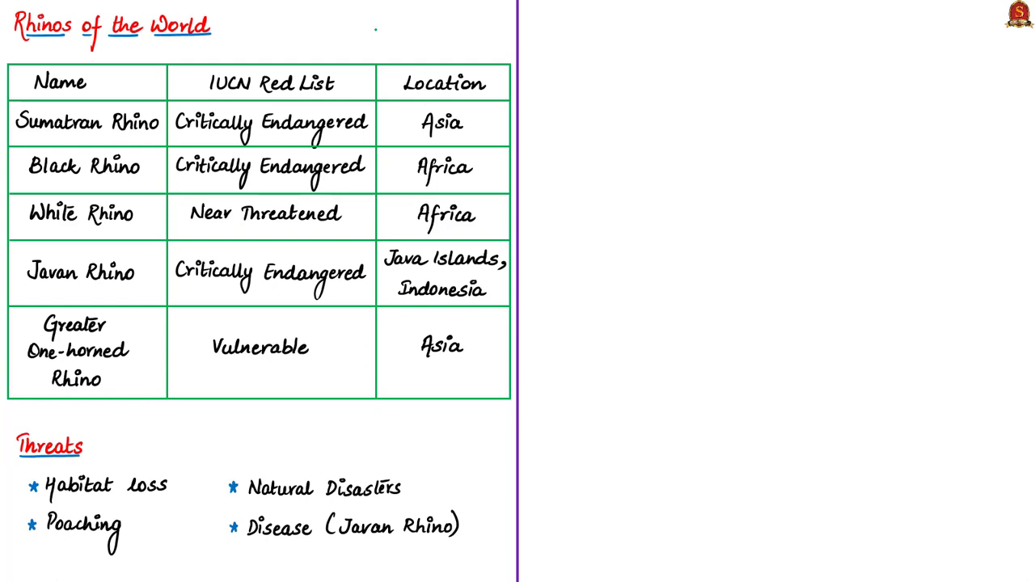
Handwrite the 'Asia – Africa' note beside the Rhinos of the World title
{"action": "type", "text": "Asia, Africa"}
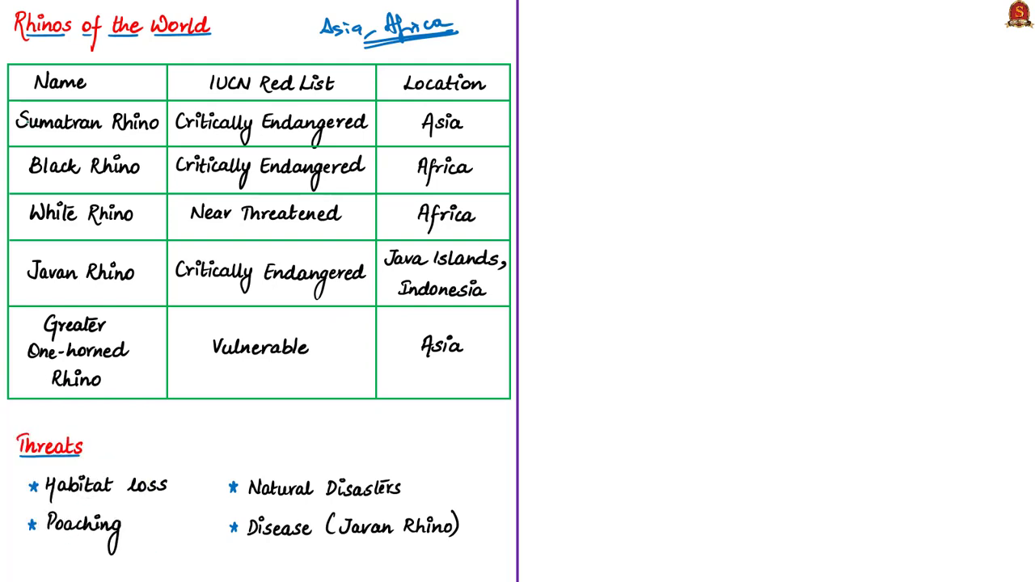
{"action": "double_click", "coordinate": [87, 122]}
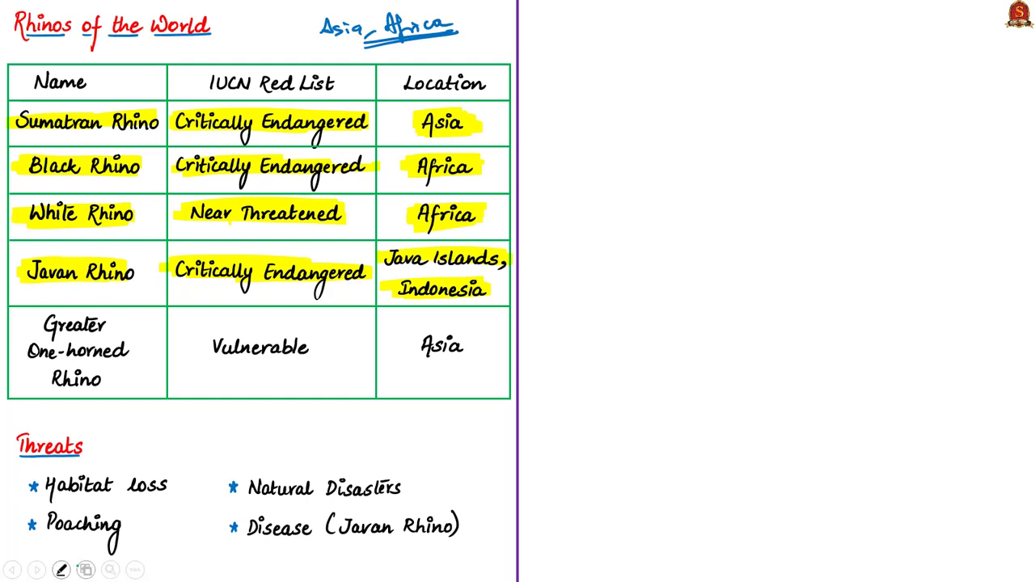
{"action": "left_click", "coordinate": [62, 569]}
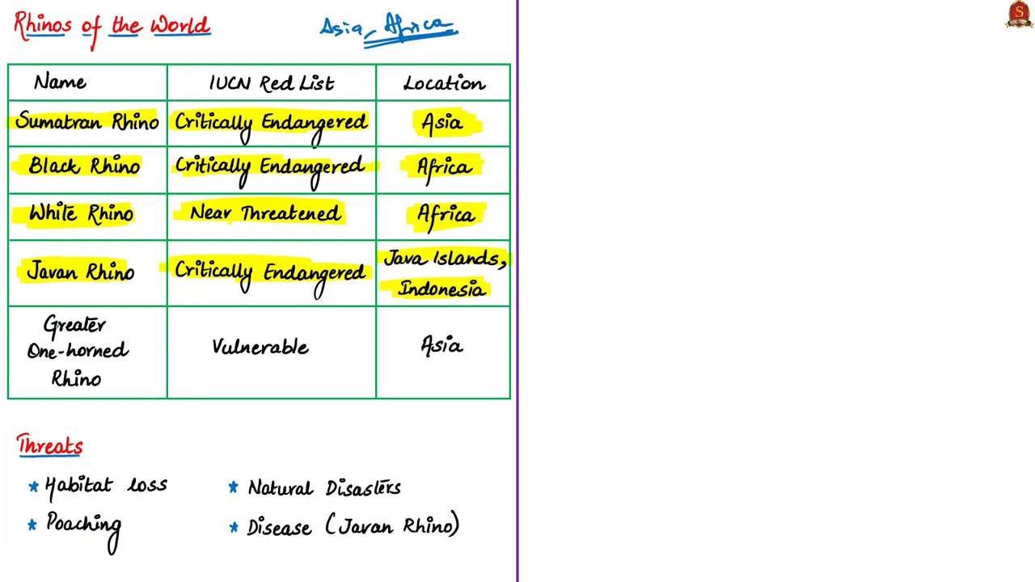
{"action": "left_click_drag", "start_coordinate": [40, 325], "coordinate": [126, 349]}
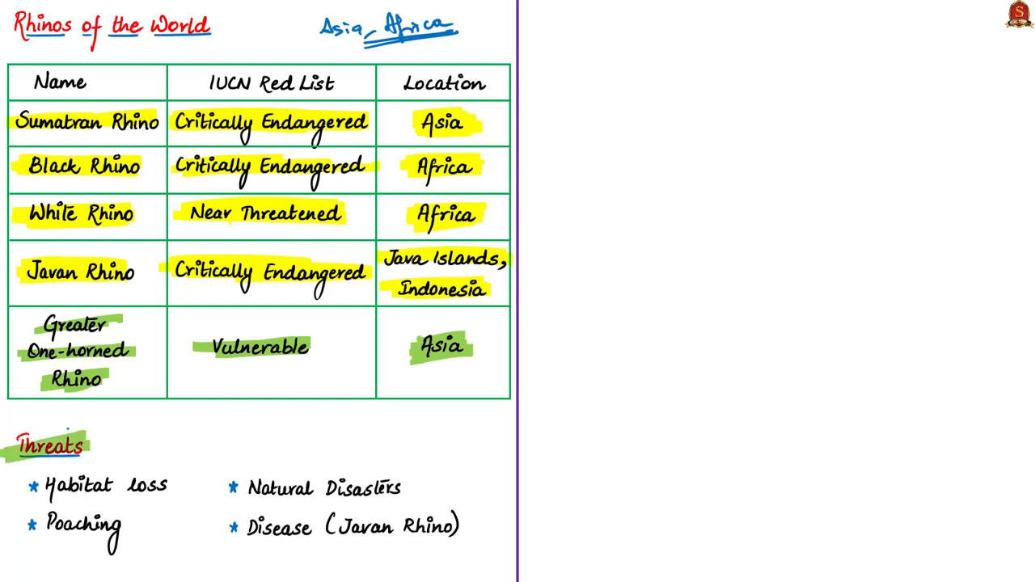
Highlight Habitat loss in blue and underline Natural Disasters in the threats list
{"action": "left_click", "coordinate": [62, 569]}
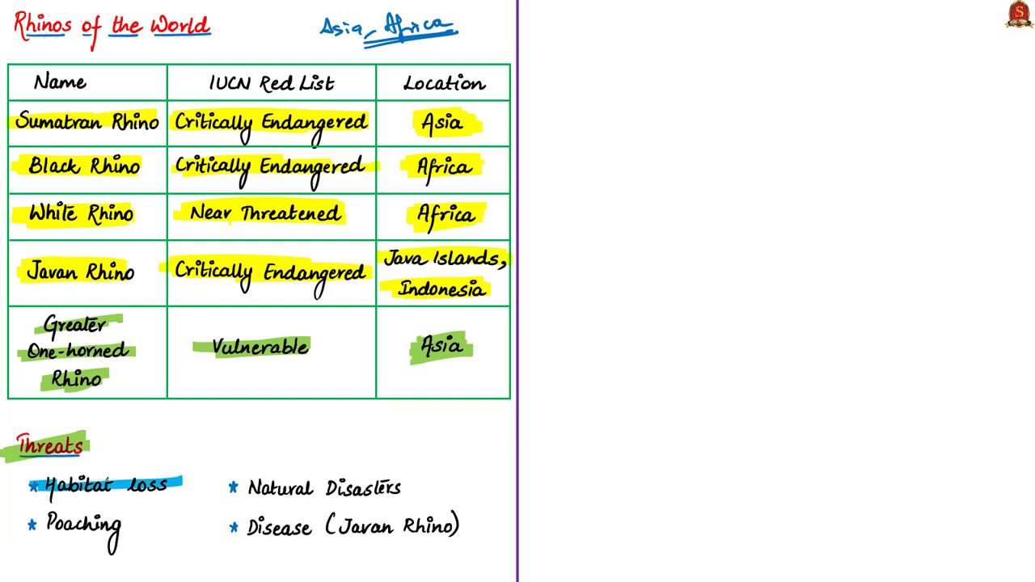
{"action": "left_click_drag", "start_coordinate": [32, 526], "coordinate": [133, 526]}
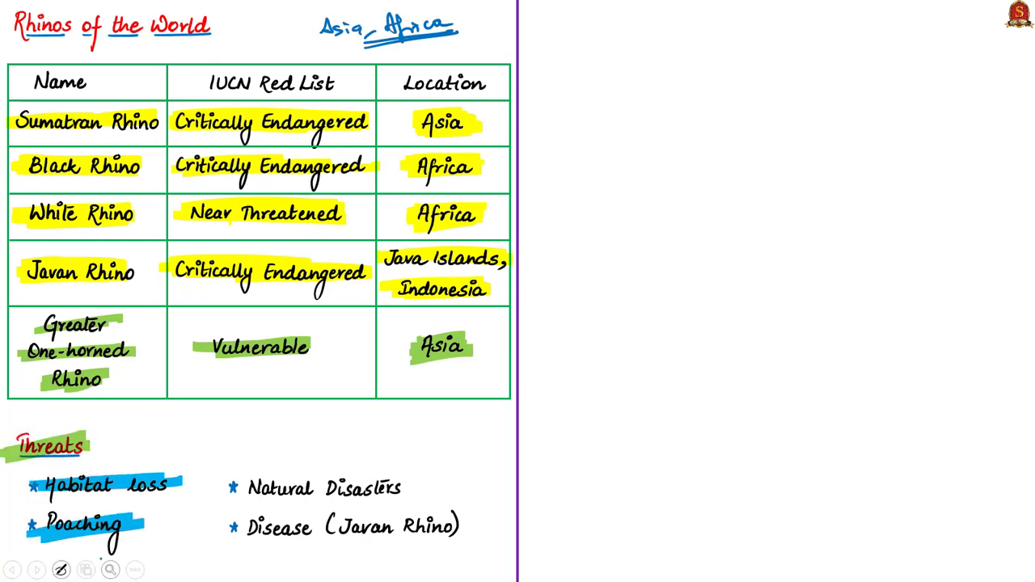
{"action": "left_click_drag", "start_coordinate": [275, 502], "coordinate": [372, 501]}
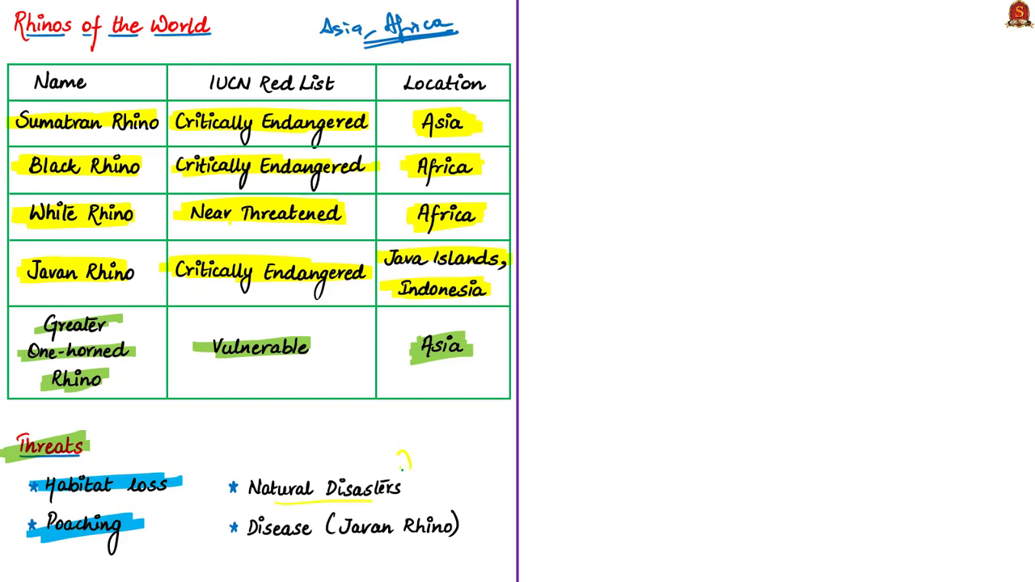
Underline Javan Rhino under the Disease threat and note '50-60' beside it
{"action": "left_click", "coordinate": [62, 570]}
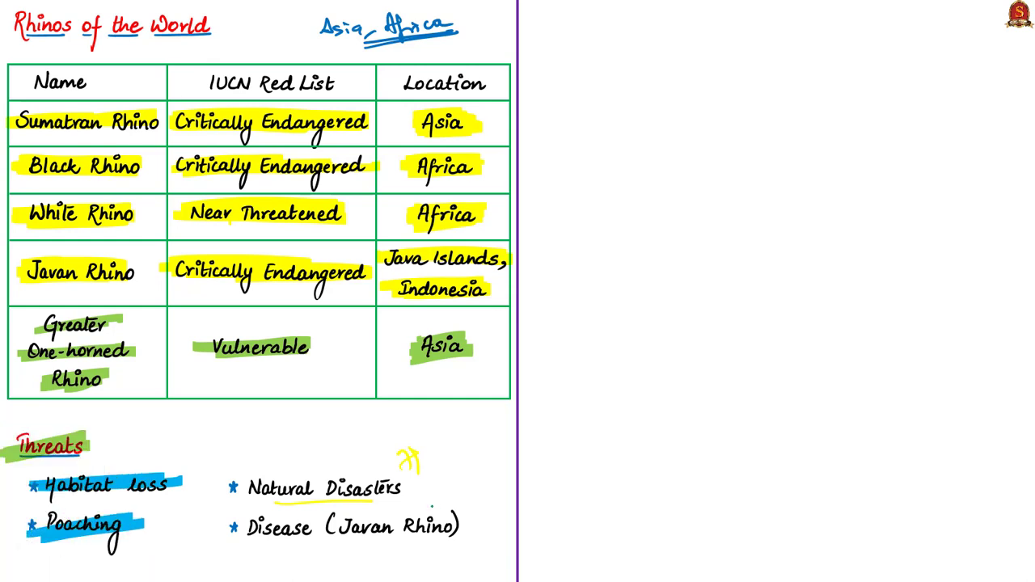
{"action": "left_click_drag", "start_coordinate": [364, 542], "coordinate": [433, 537]}
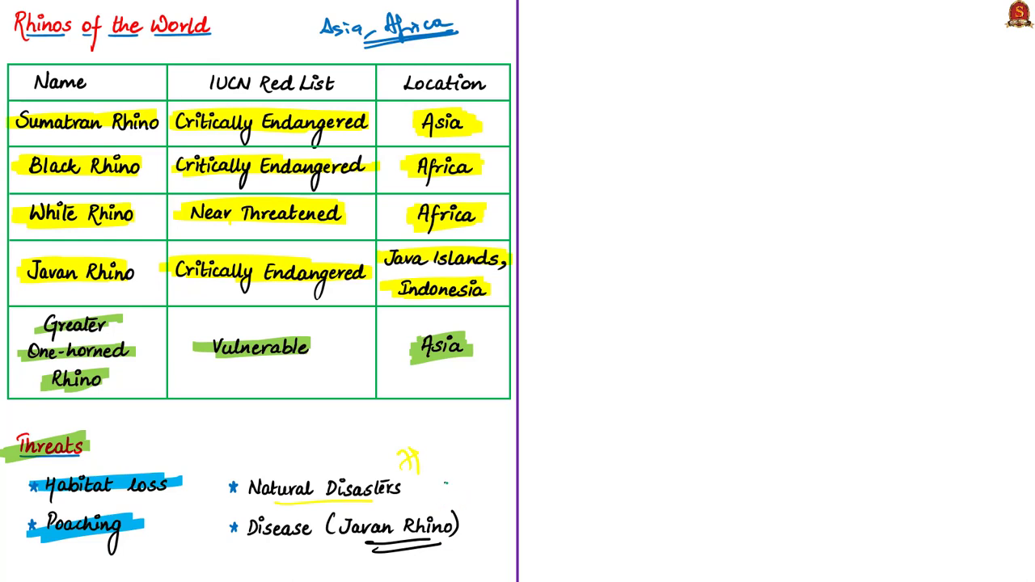
{"action": "type", "text": "50-60"}
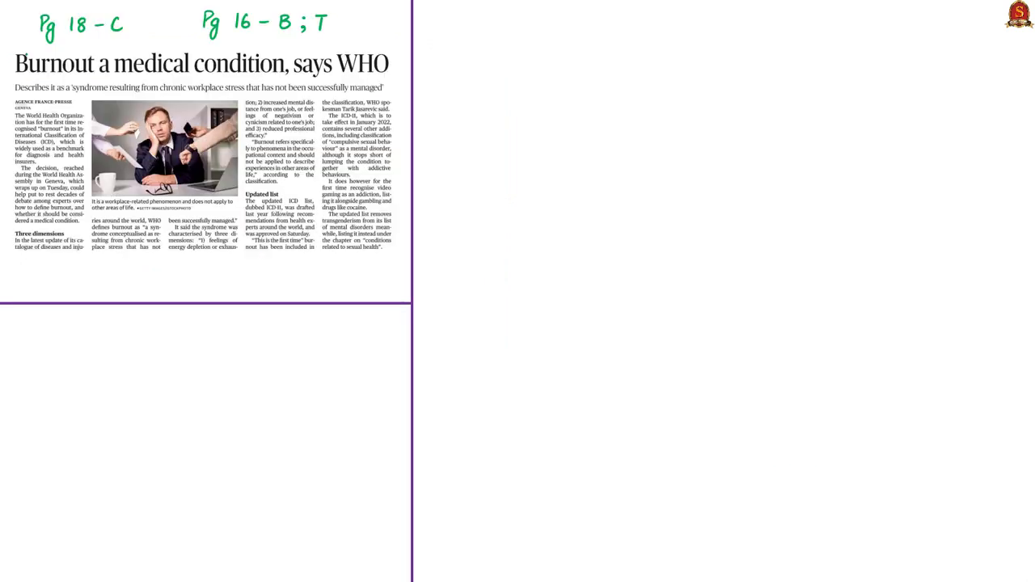
Tick the current events of international importance line, then scroll down to the Everest clipping
{"action": "left_click_drag", "start_coordinate": [16, 51], "coordinate": [391, 78]}
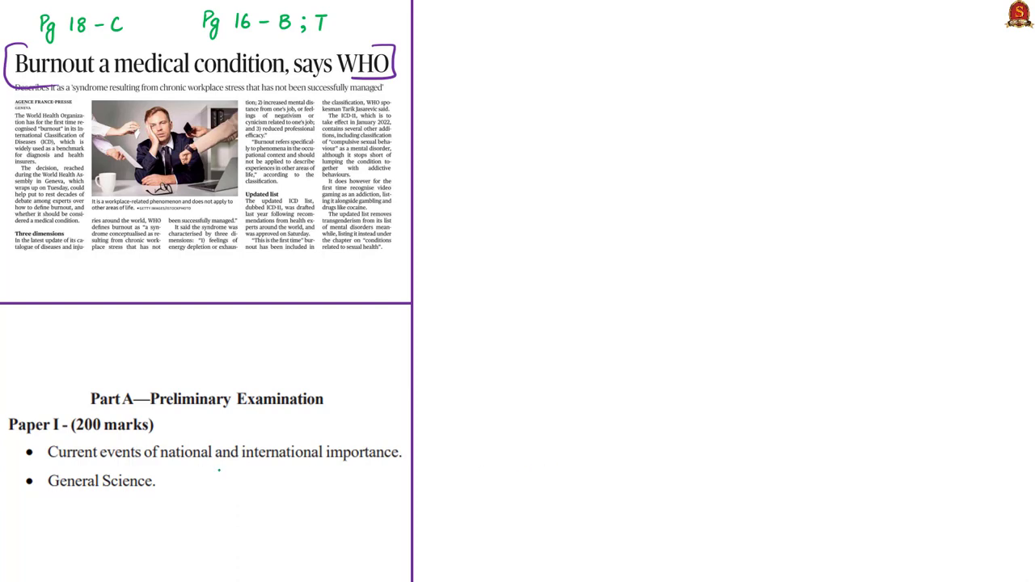
{"action": "left_click_drag", "start_coordinate": [274, 443], "coordinate": [327, 424]}
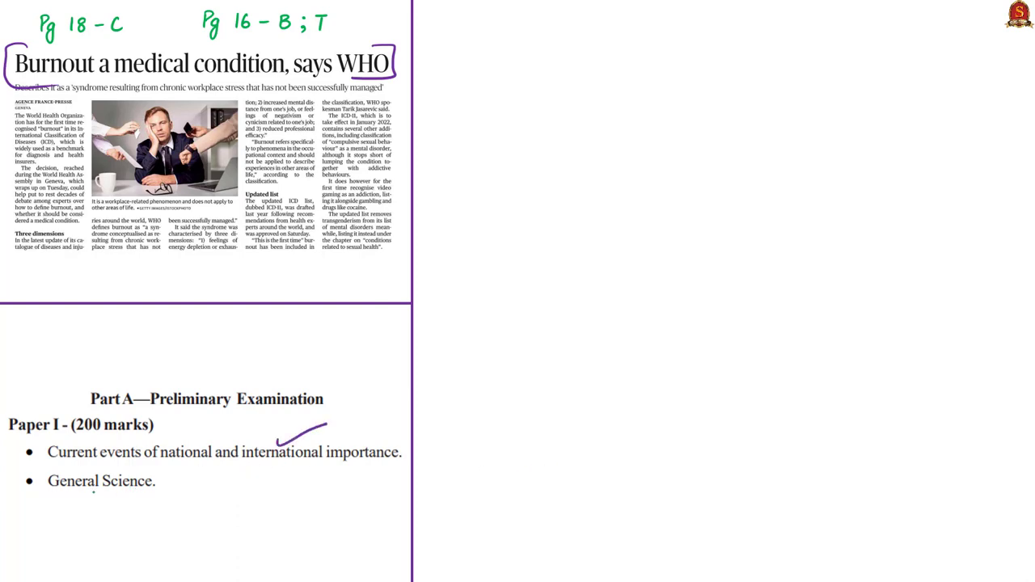
{"action": "scroll", "scroll_direction": "down", "scroll_amount": 3}
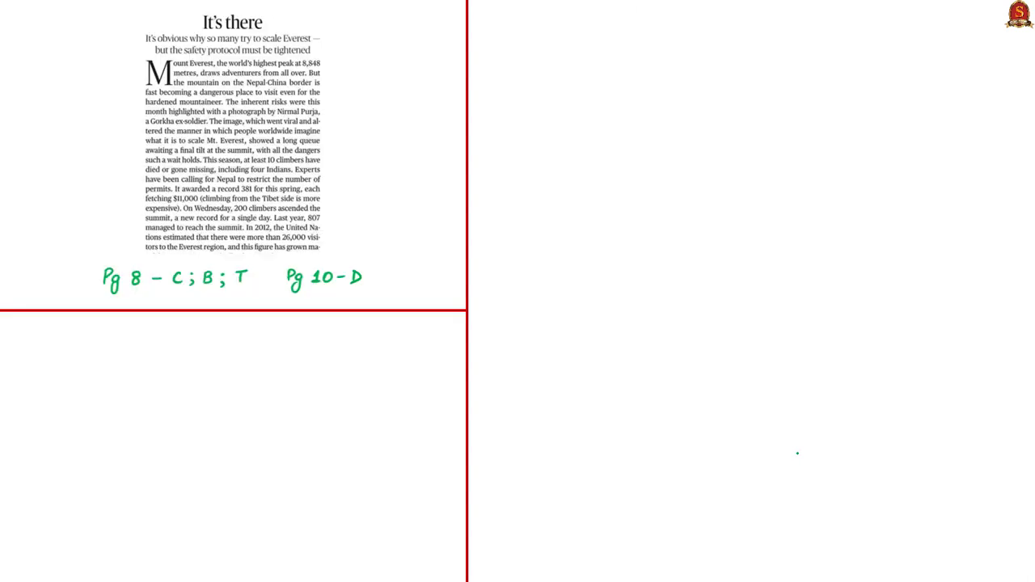
{"action": "mouse_move", "coordinate": [713, 570]}
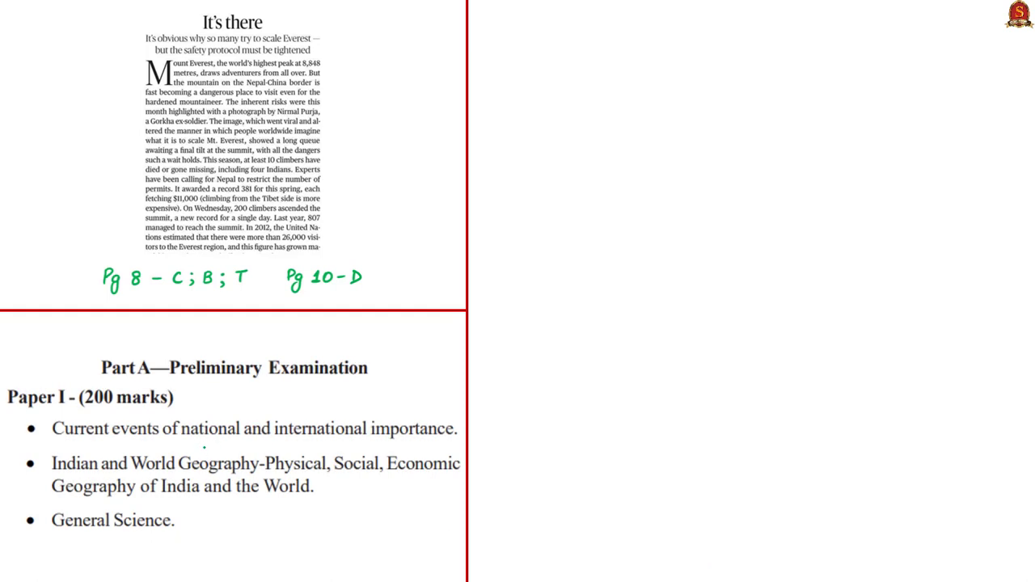
Underline 'national and international importance' in the Paper I syllabus excerpt under the Everest article
{"action": "left_click_drag", "start_coordinate": [181, 443], "coordinate": [433, 440]}
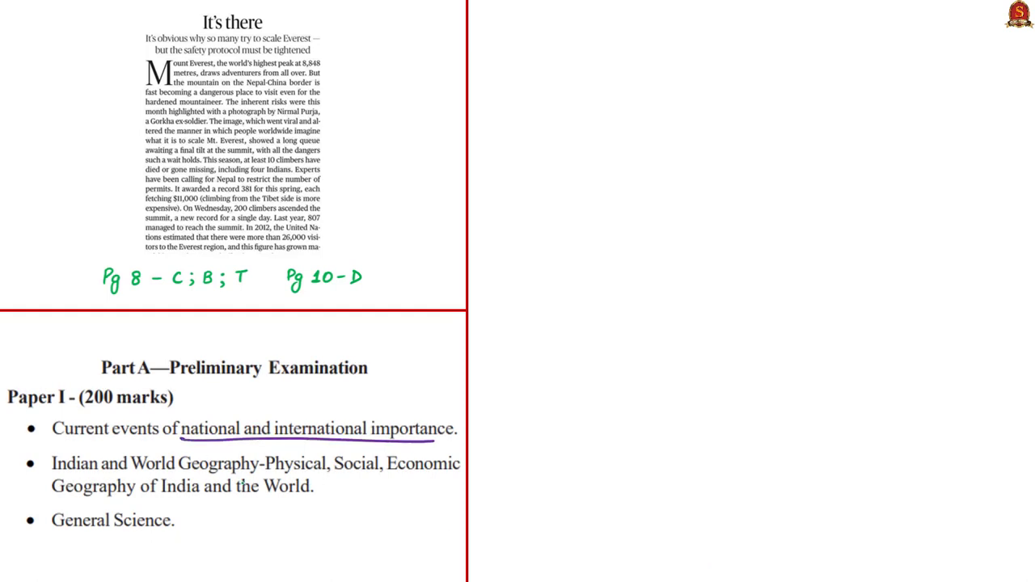
{"action": "left_click_drag", "start_coordinate": [129, 472], "coordinate": [327, 466]}
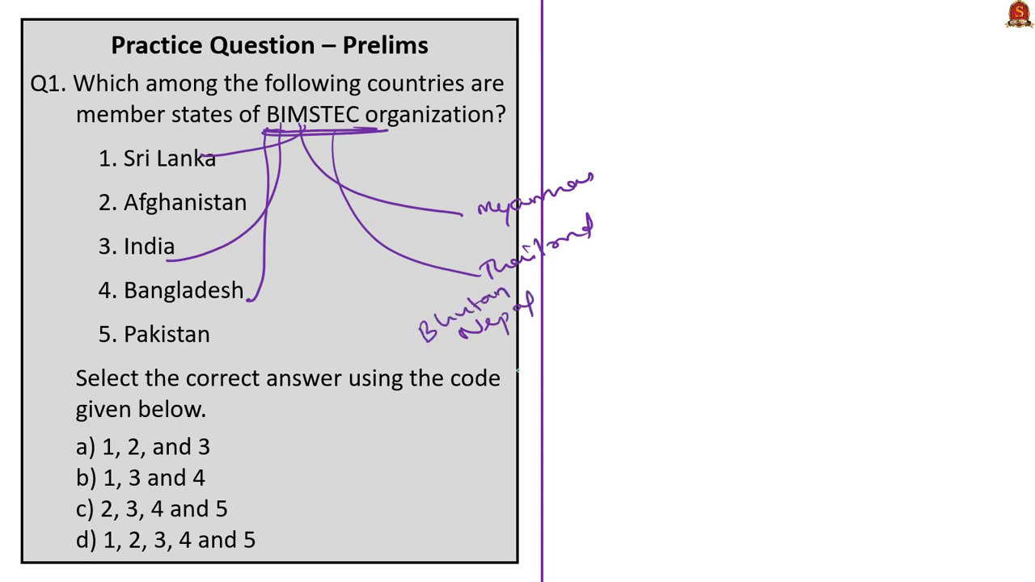
Circle the '1' in option b) 1, 3 and 4 and strike a line across the option as the answer
{"action": "left_click_drag", "start_coordinate": [97, 466], "coordinate": [117, 488]}
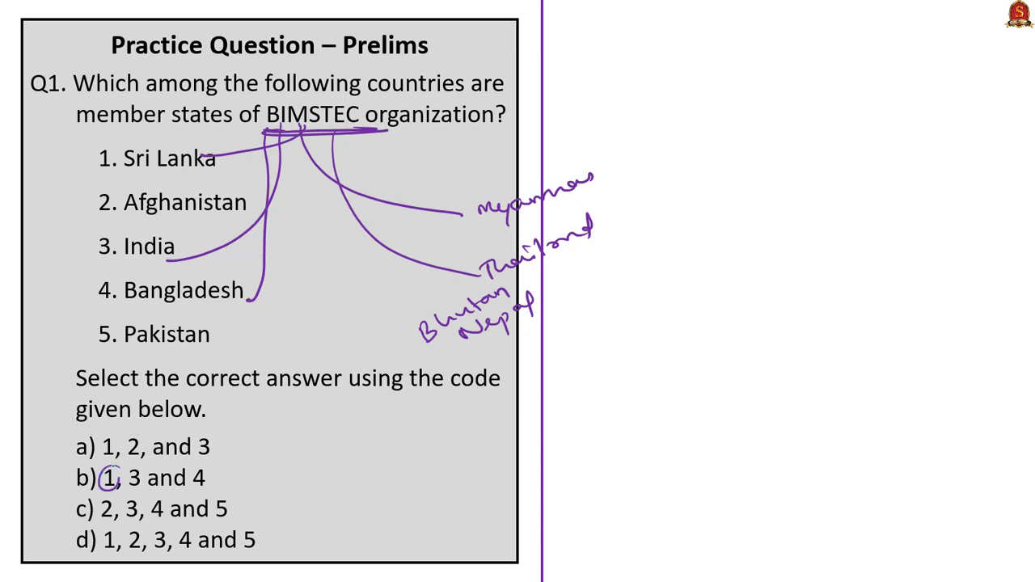
{"action": "left_click_drag", "start_coordinate": [116, 478], "coordinate": [210, 477]}
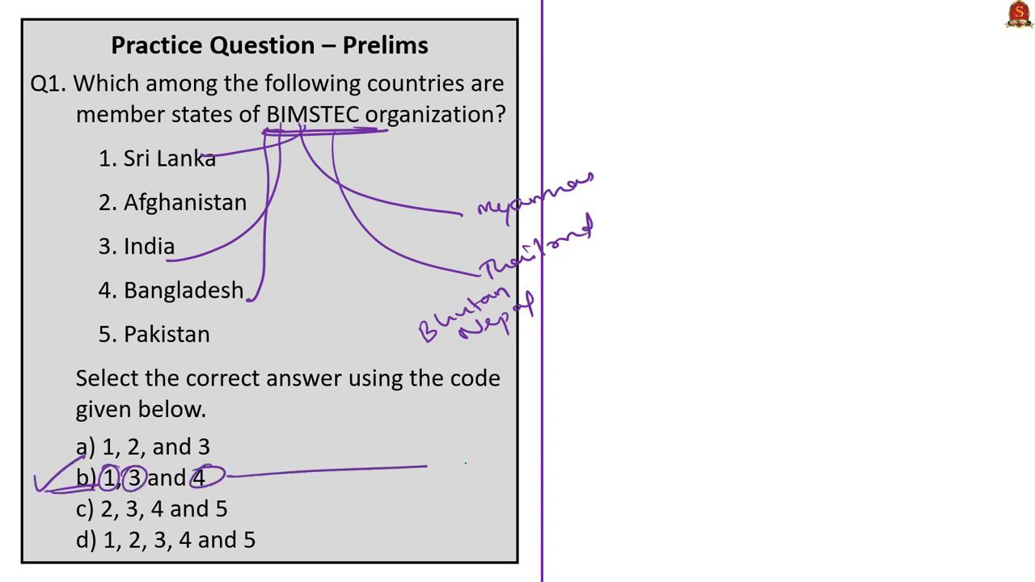
Draw a vertical divider on the right and set off a space for the SAARC heading
{"action": "left_click_drag", "start_coordinate": [630, 110], "coordinate": [615, 461]}
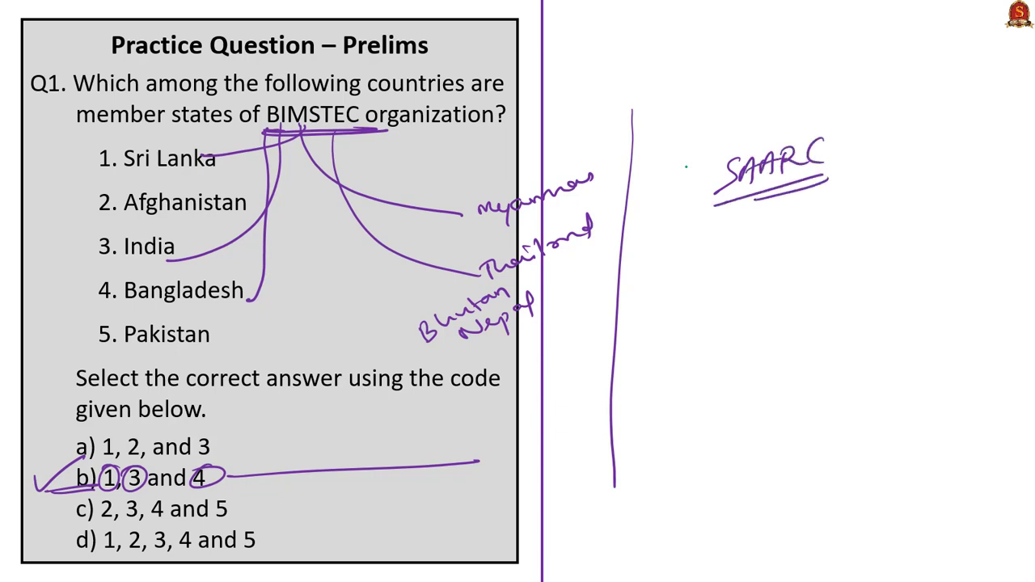
{"action": "left_click_drag", "start_coordinate": [332, 92], "coordinate": [526, 46]}
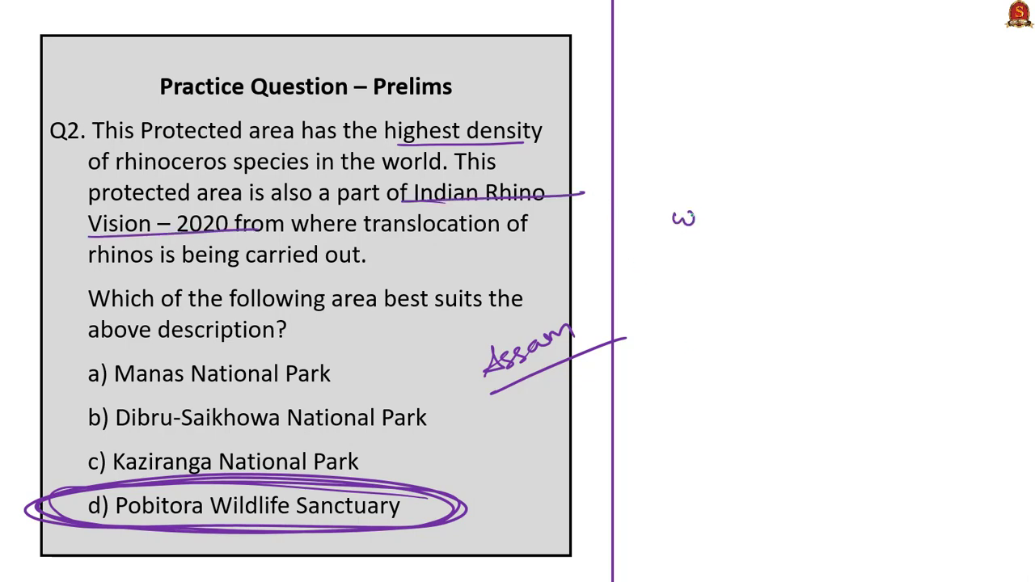
Handwrite 'wild to wild translocation' beside the rhino question and underline it
{"action": "type", "text": "wild to ω"}
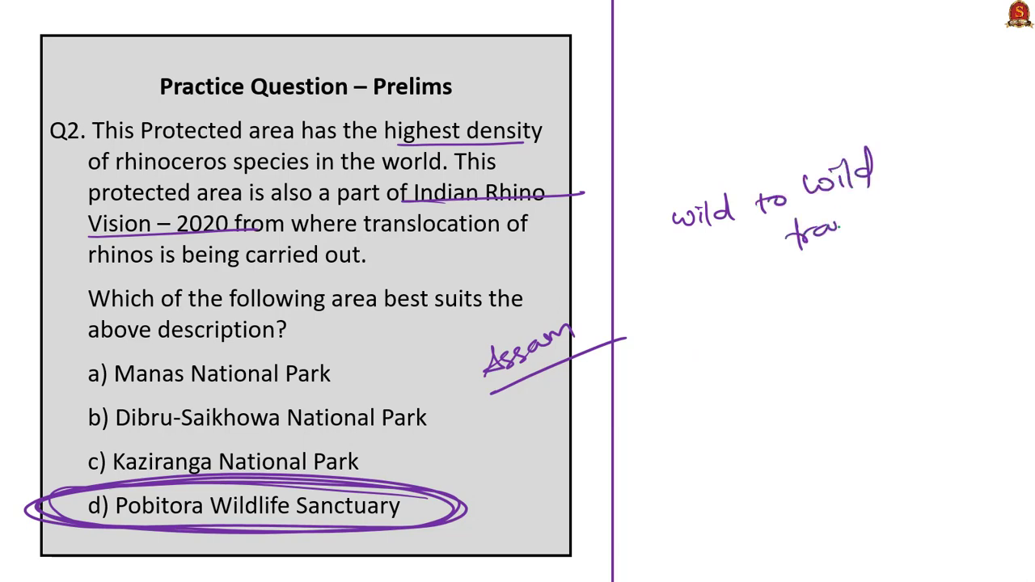
{"action": "left_click_drag", "start_coordinate": [808, 219], "coordinate": [938, 202]}
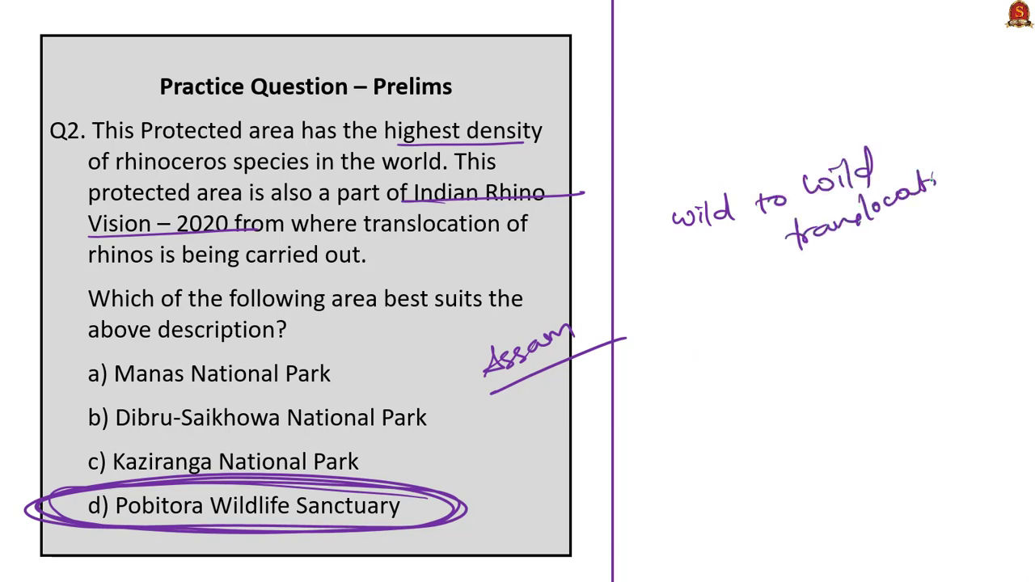
{"action": "left_click_drag", "start_coordinate": [647, 194], "coordinate": [906, 89]}
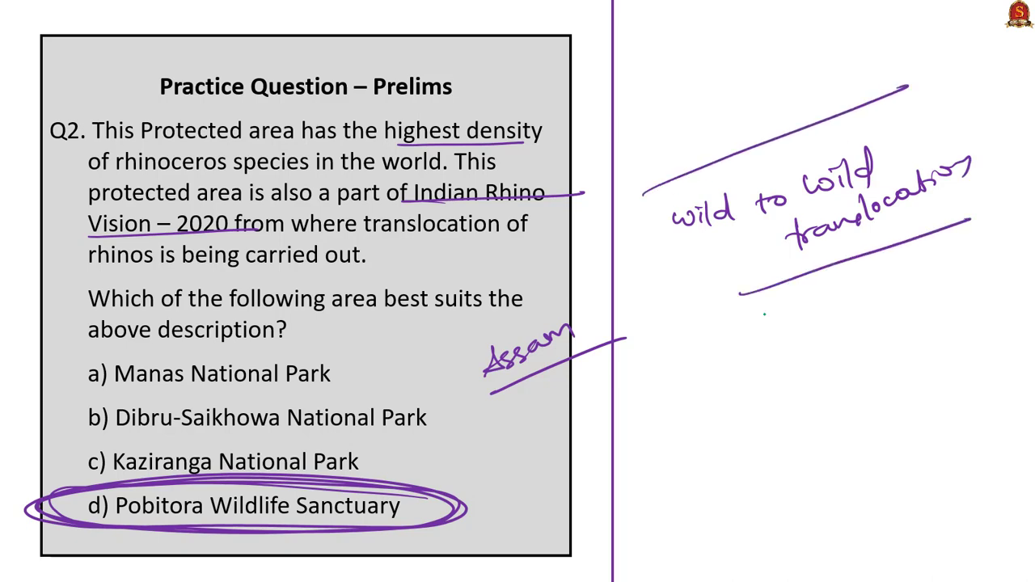